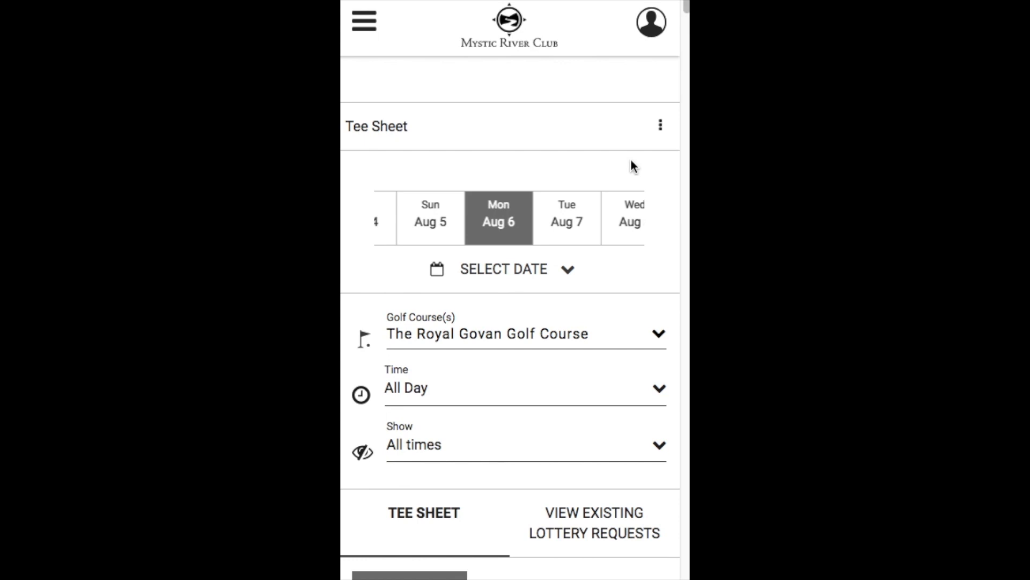
{"action": "mouse_move", "coordinate": [639, 186]}
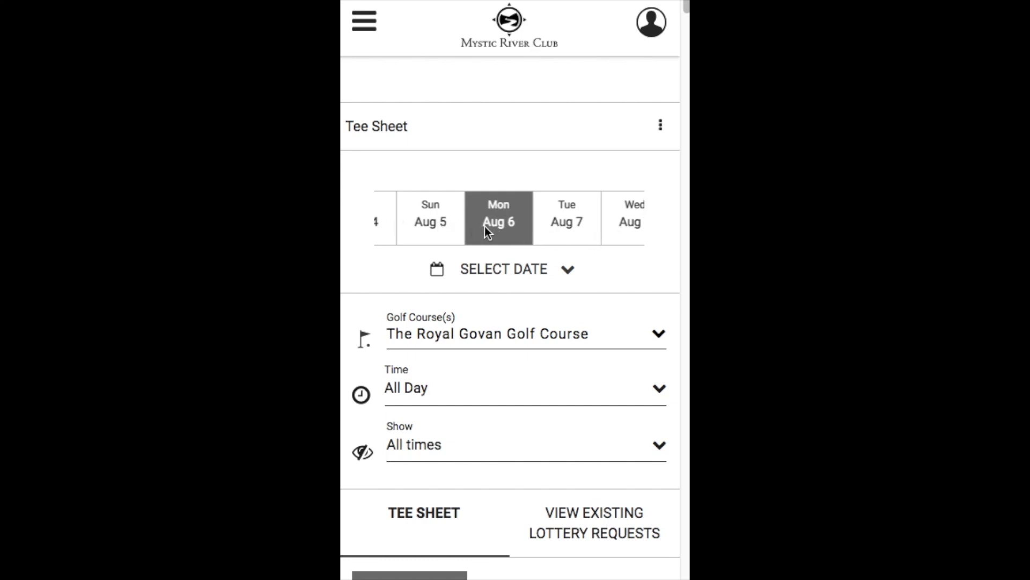
{"action": "mouse_move", "coordinate": [541, 278]}
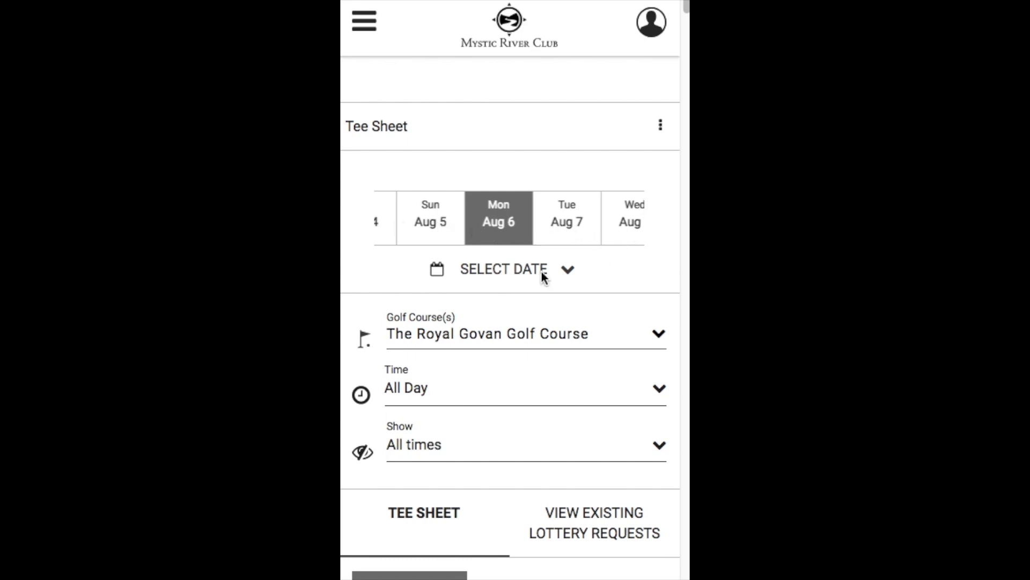
Expand the quick-book options under the 8:15 AM Aug 6 request slot.
{"action": "left_click", "coordinate": [504, 269]}
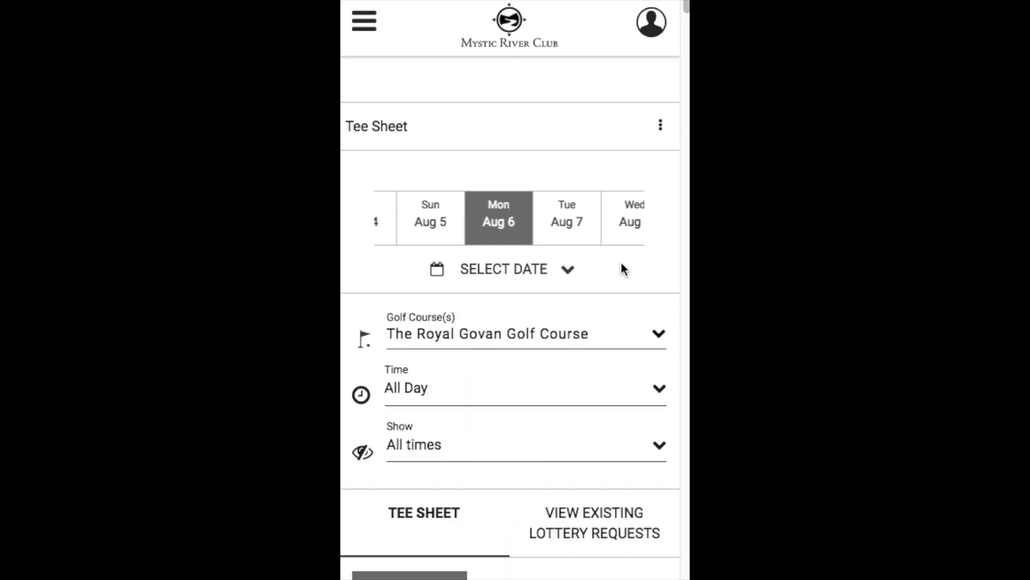
{"action": "mouse_move", "coordinate": [662, 354]}
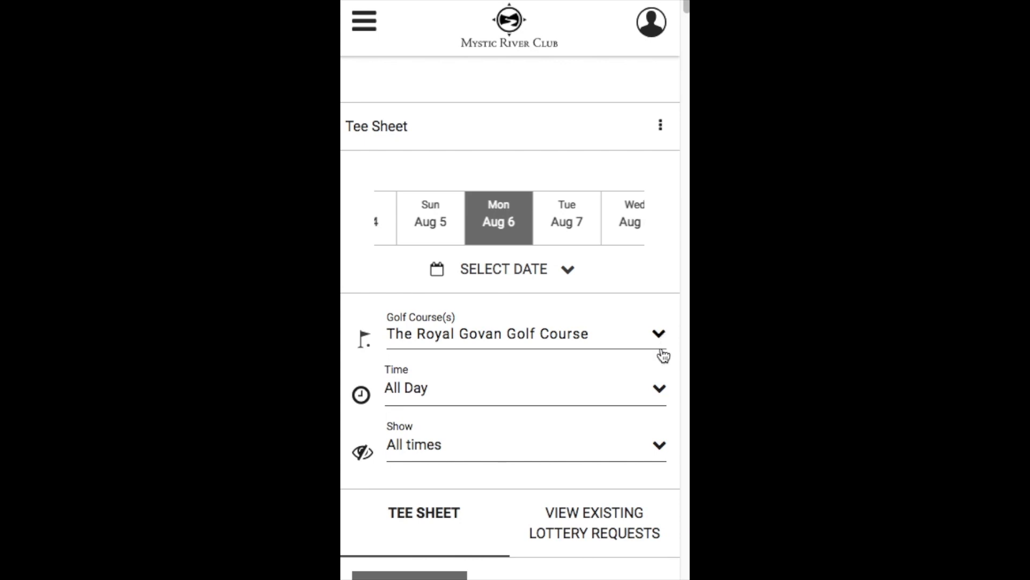
{"action": "mouse_move", "coordinate": [662, 454]}
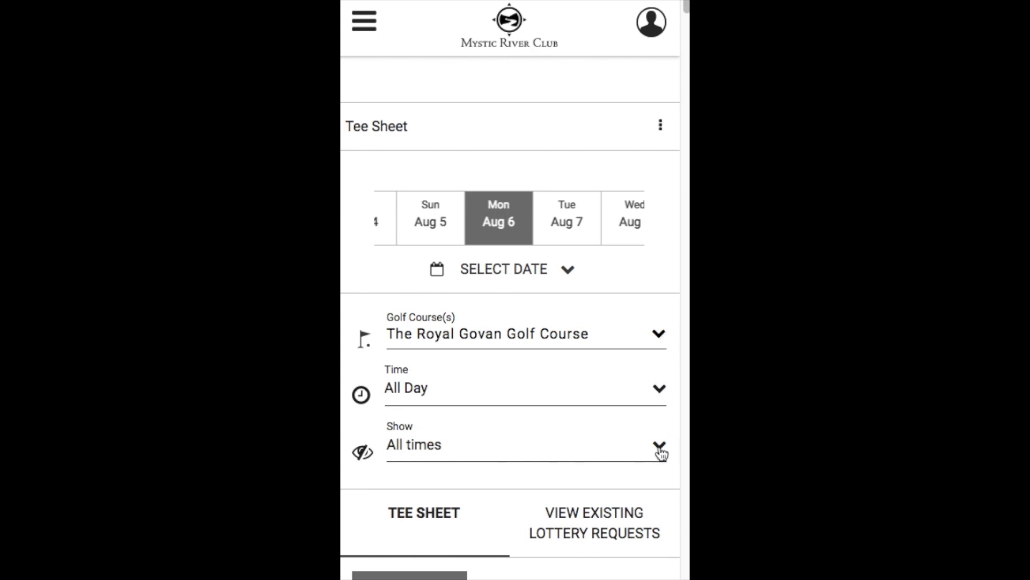
{"action": "mouse_move", "coordinate": [683, 477]}
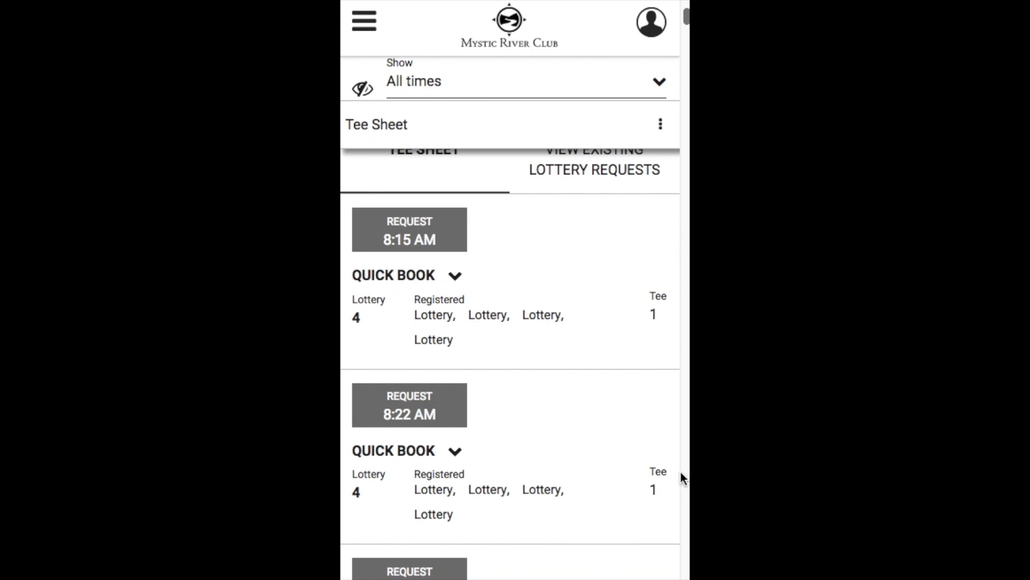
{"action": "mouse_move", "coordinate": [427, 252]}
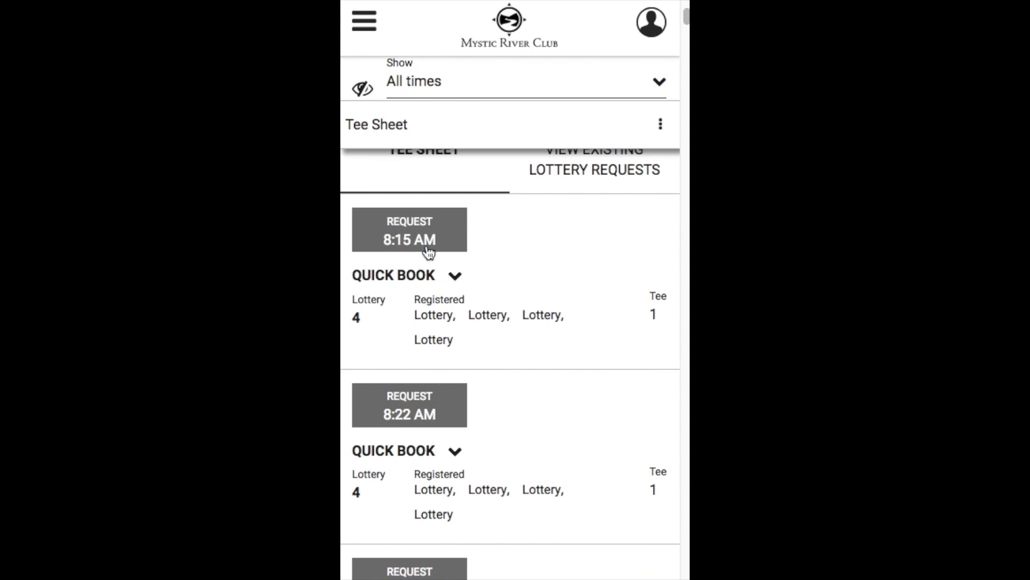
{"action": "mouse_move", "coordinate": [544, 449]}
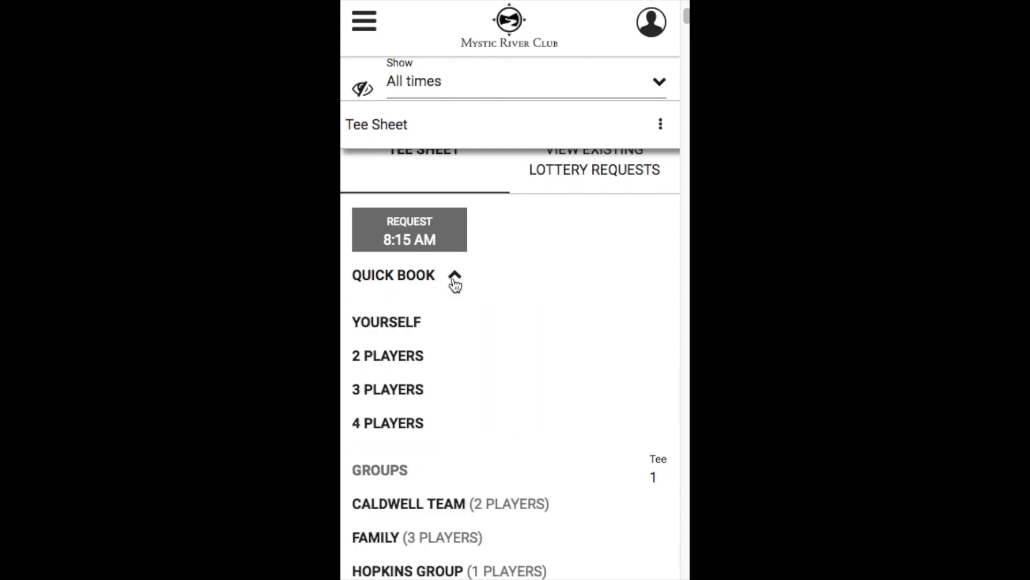
{"action": "mouse_move", "coordinate": [471, 340]}
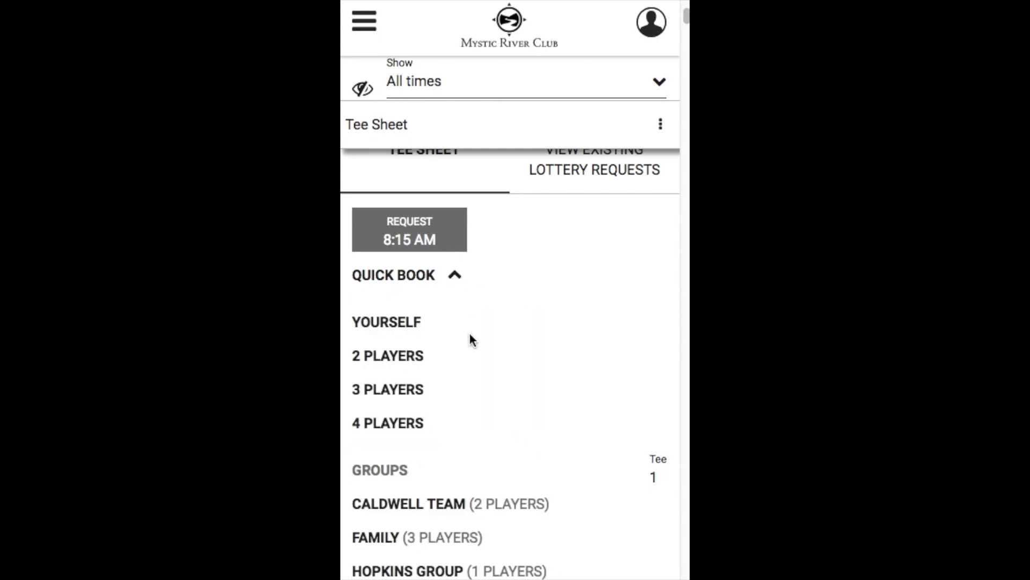
{"action": "mouse_move", "coordinate": [458, 426]}
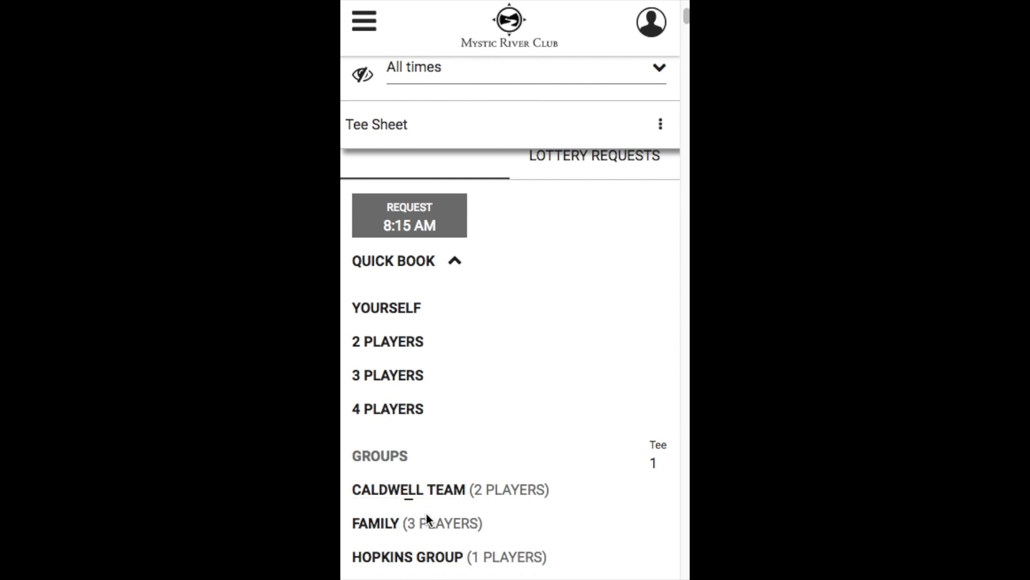
{"action": "mouse_move", "coordinate": [532, 534]}
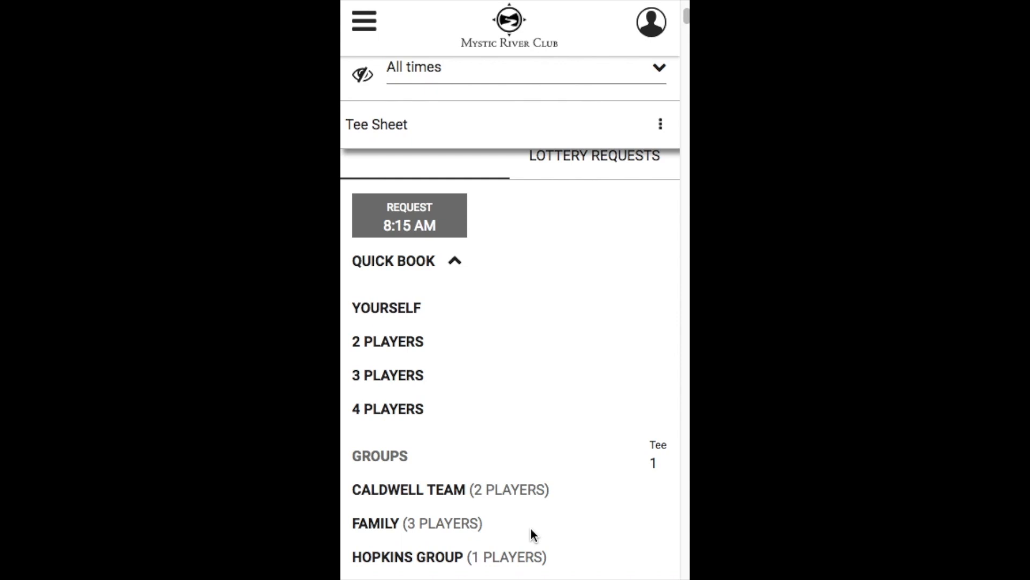
{"action": "mouse_move", "coordinate": [456, 230]}
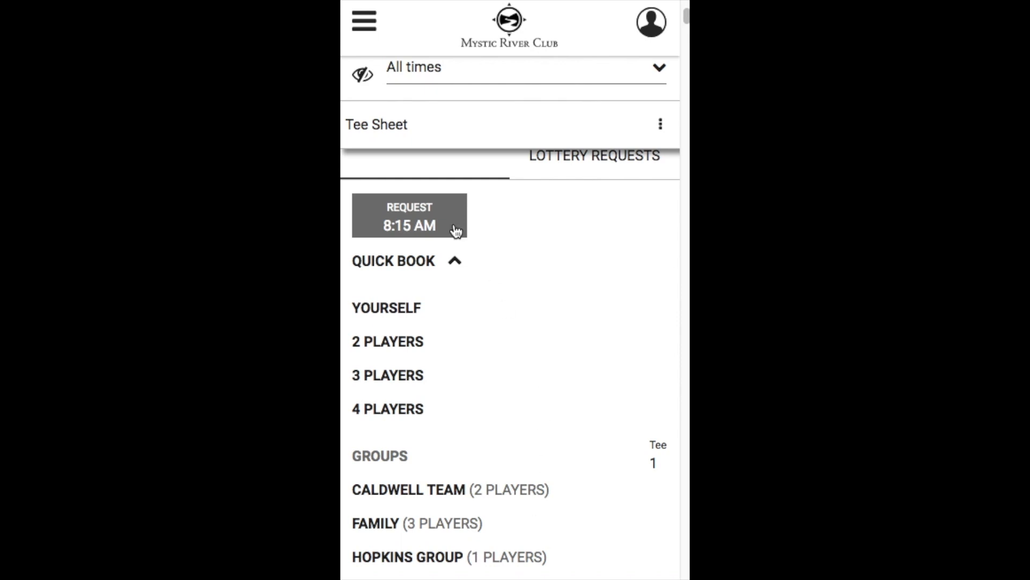
Start the 8:15 AM request and set the latest acceptable time to 12:30 PM.
{"action": "left_click", "coordinate": [409, 216]}
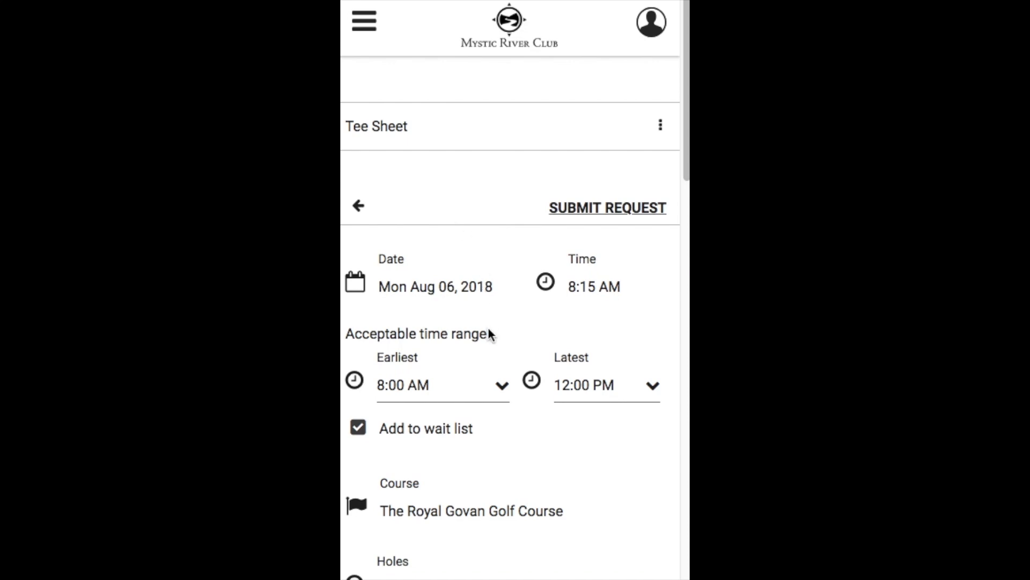
{"action": "left_click", "coordinate": [605, 385]}
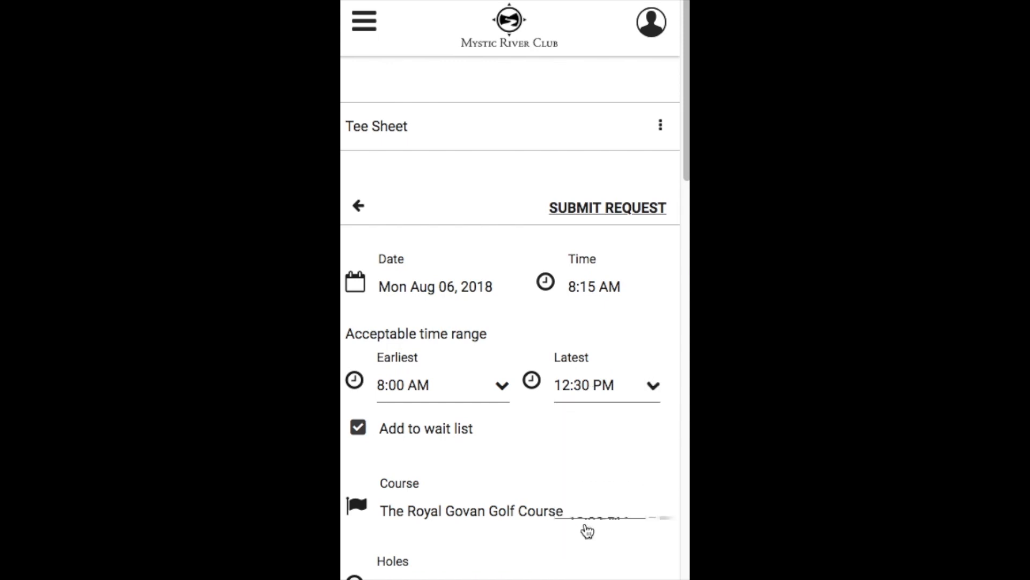
{"action": "mouse_move", "coordinate": [505, 440]}
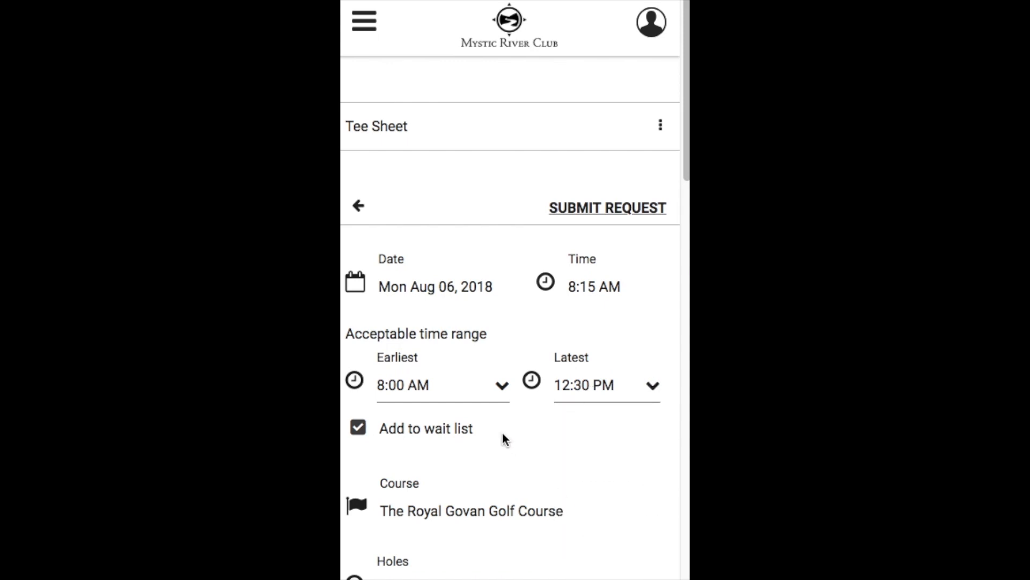
{"action": "mouse_move", "coordinate": [498, 433]}
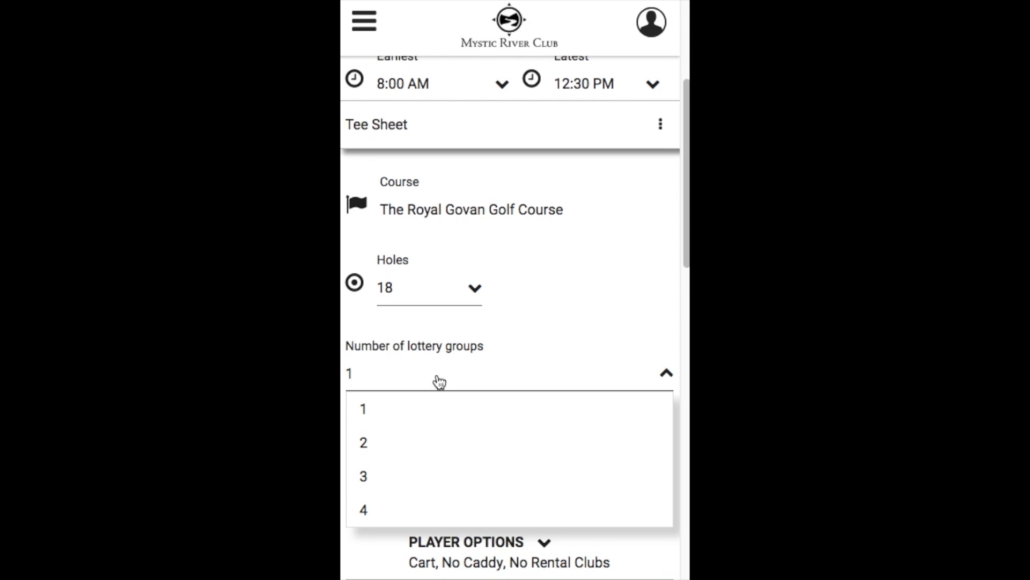
{"action": "left_click", "coordinate": [363, 409]}
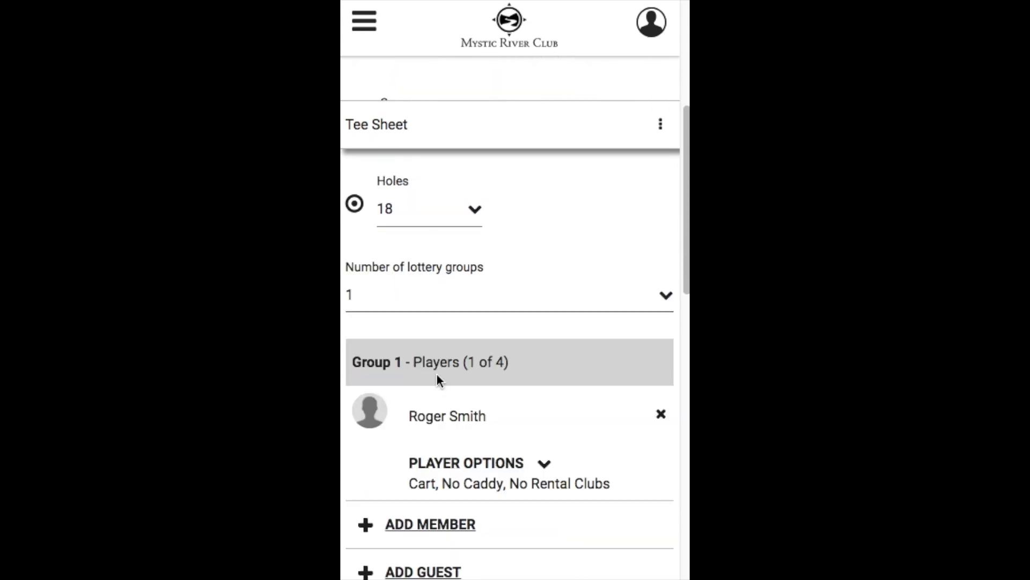
{"action": "scroll", "scroll_direction": "down", "scroll_amount": 3}
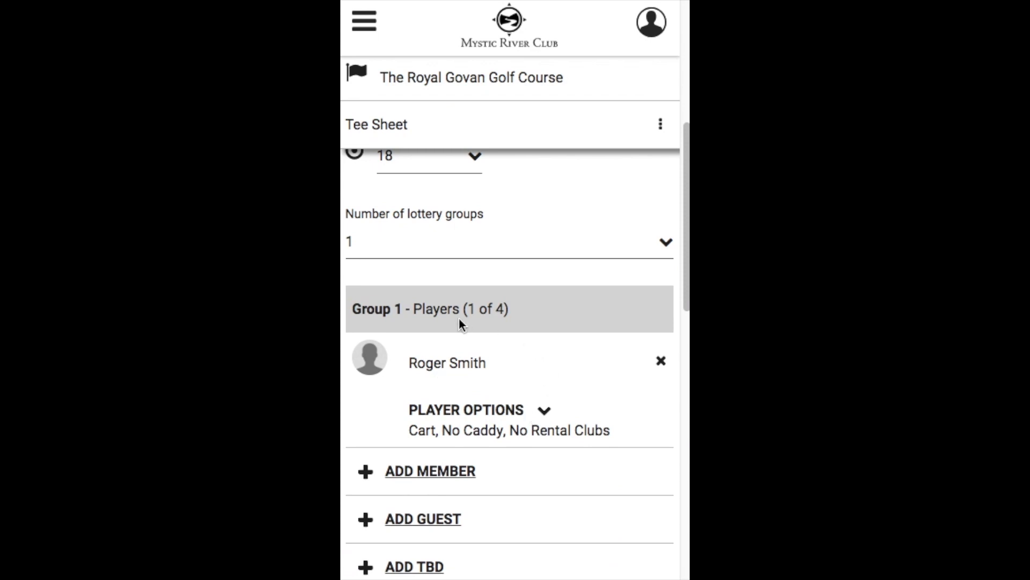
{"action": "mouse_move", "coordinate": [419, 384]}
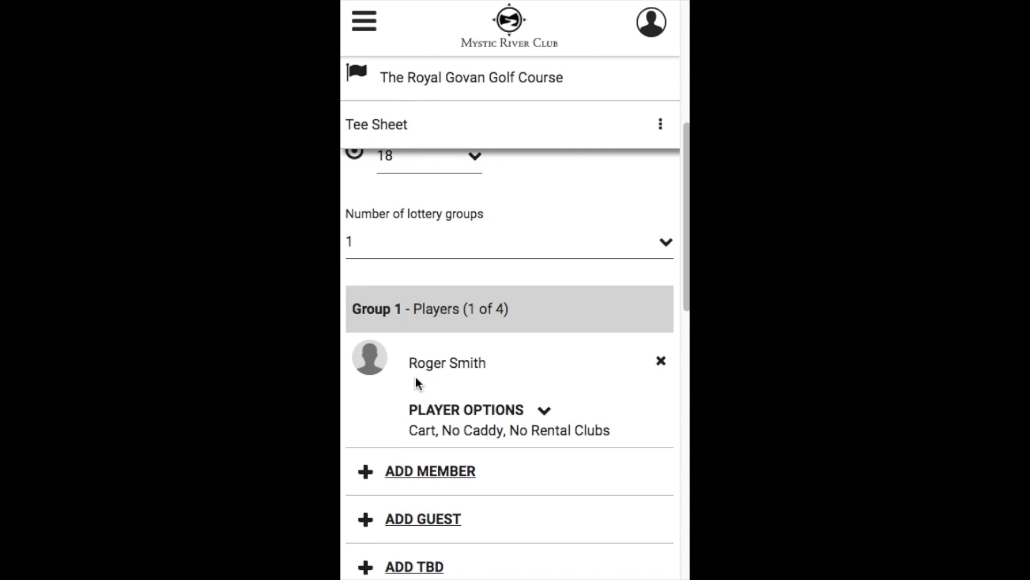
{"action": "left_click", "coordinate": [466, 410]}
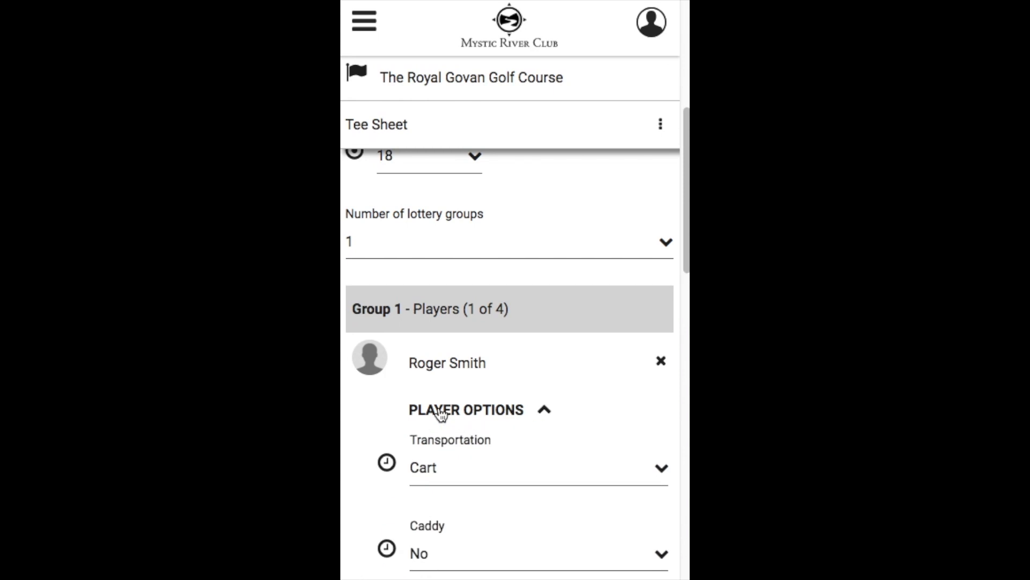
{"action": "scroll", "scroll_direction": "down", "scroll_amount": 3}
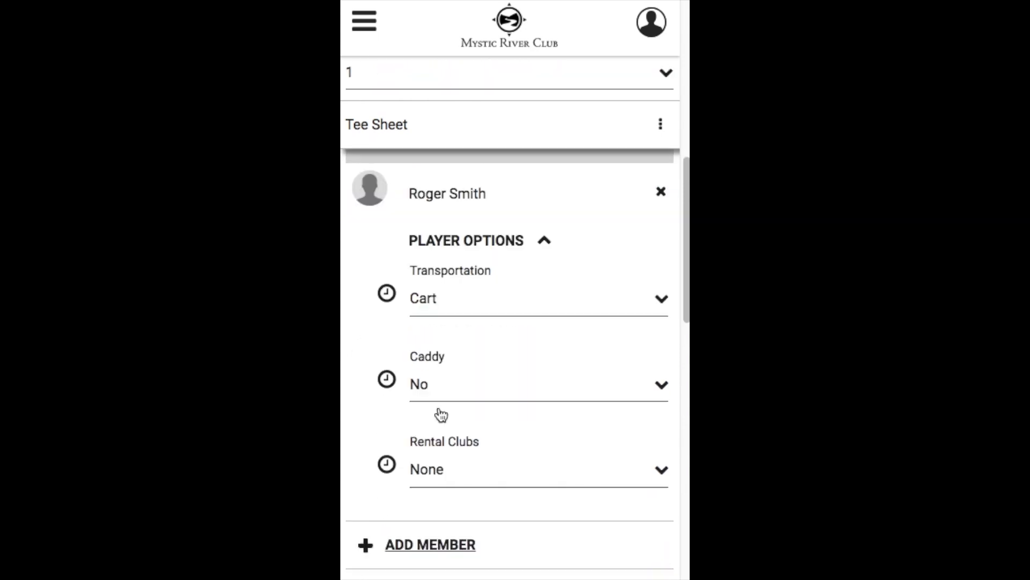
{"action": "mouse_move", "coordinate": [473, 377]}
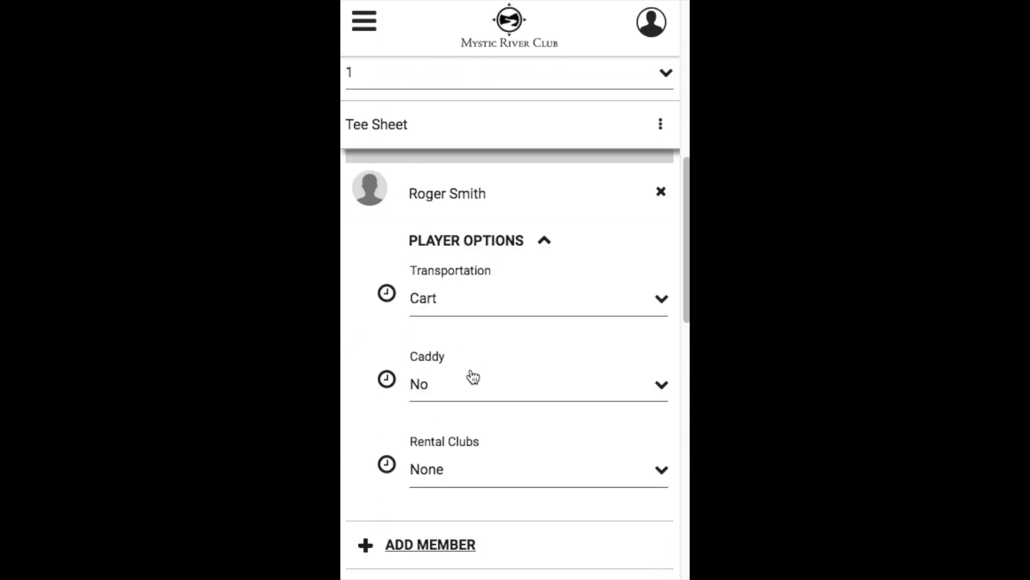
{"action": "mouse_move", "coordinate": [524, 453]}
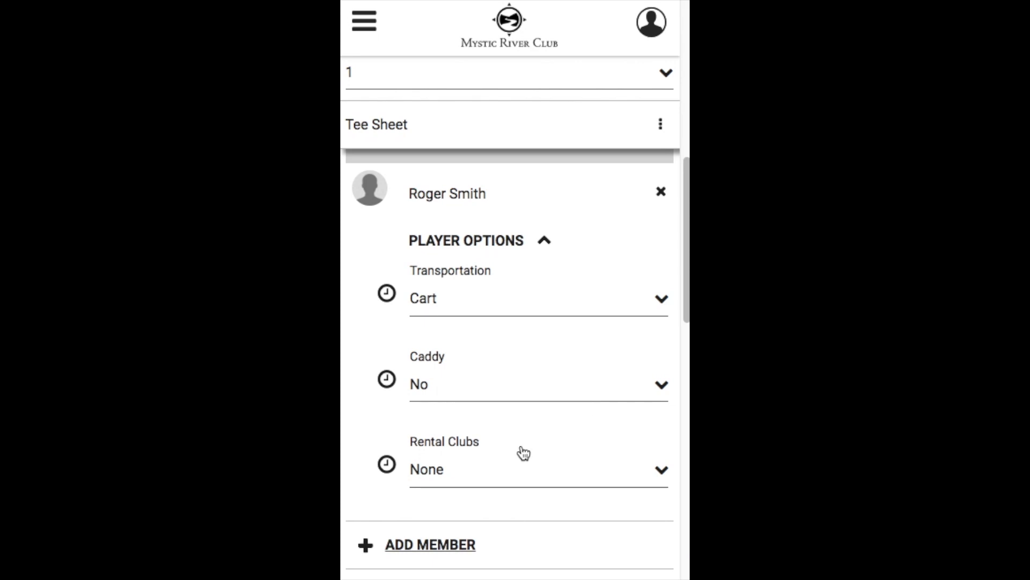
{"action": "mouse_move", "coordinate": [530, 445]}
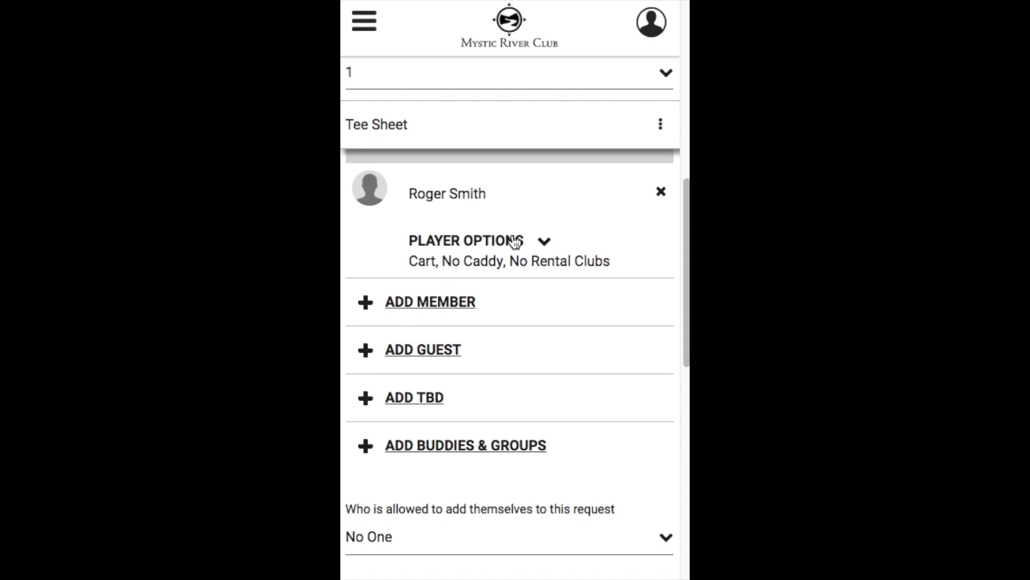
{"action": "mouse_move", "coordinate": [451, 331]}
{"action": "type", "text": "john"}
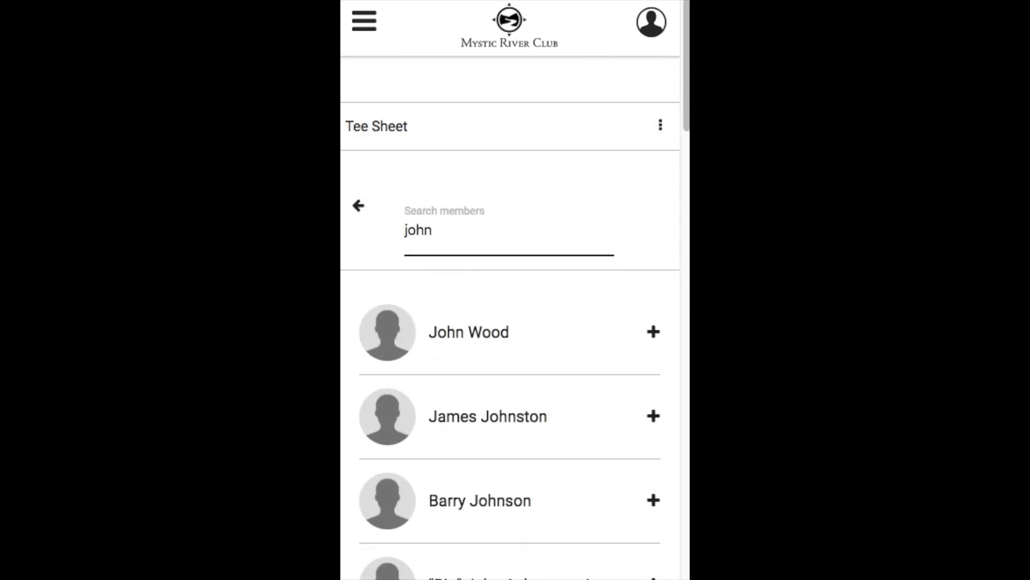
{"action": "mouse_move", "coordinate": [538, 340]}
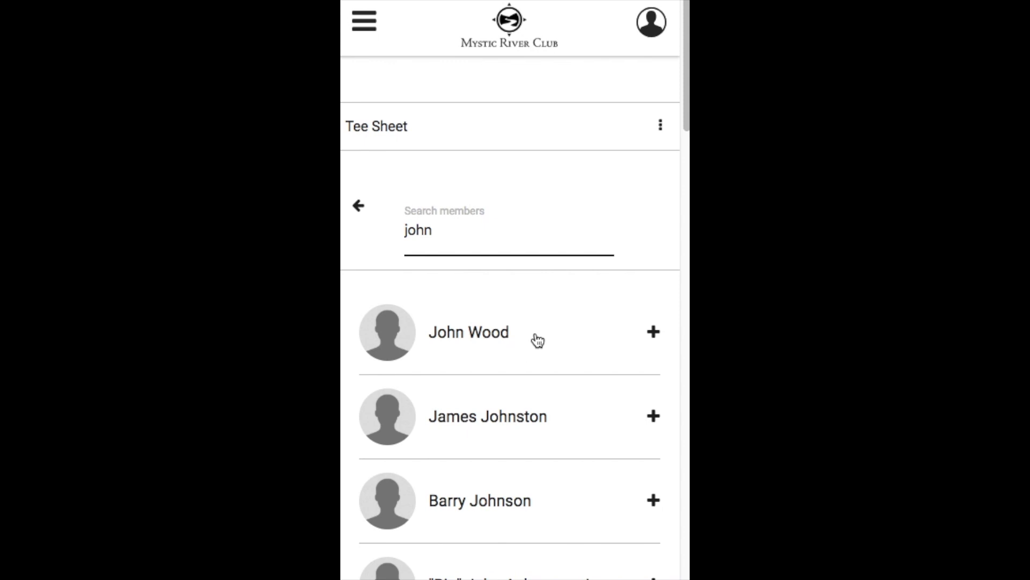
{"action": "left_click", "coordinate": [653, 332]}
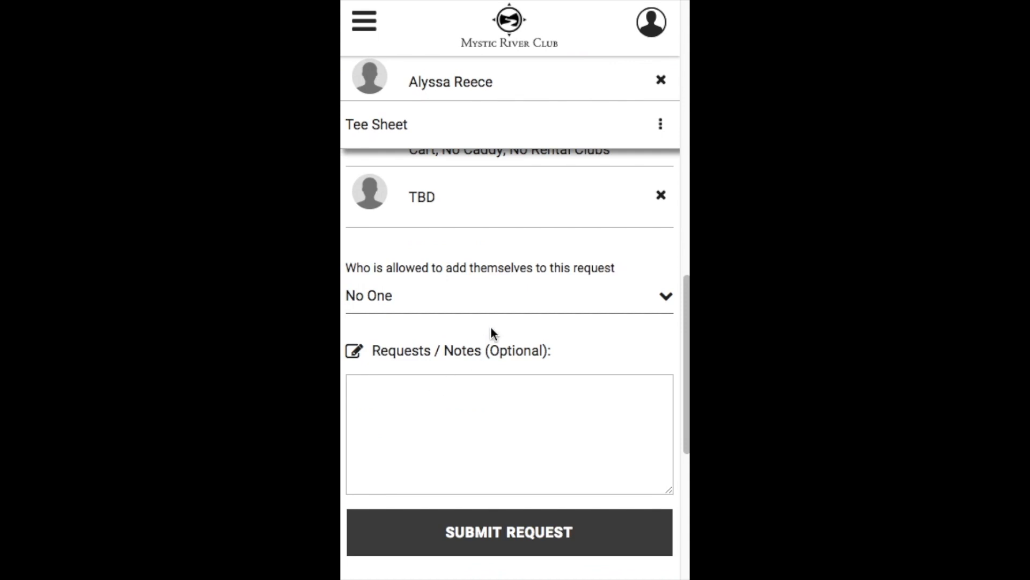
{"action": "mouse_move", "coordinate": [494, 314]}
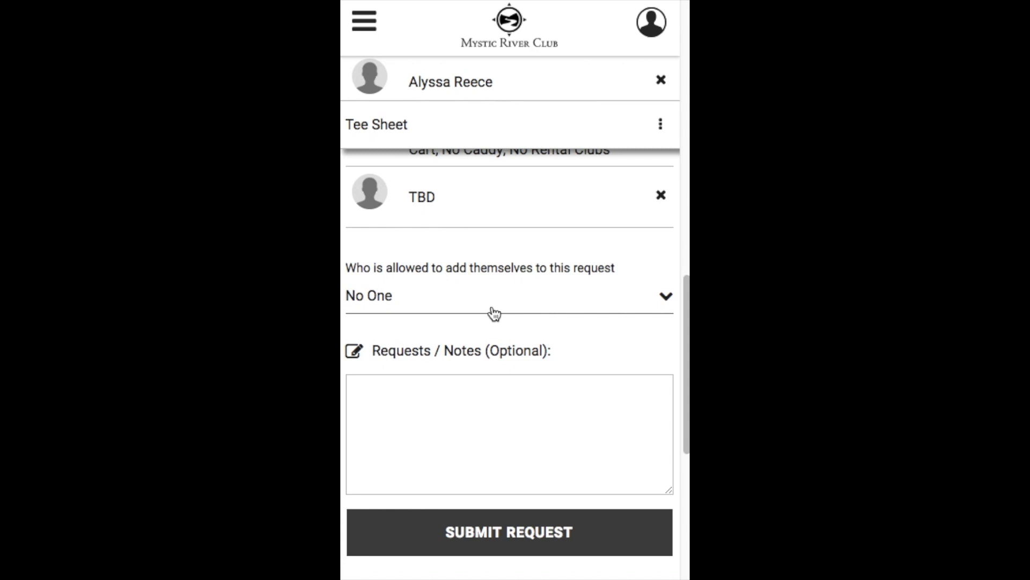
Set 'Who is allowed to add themselves to this request' to Any Member.
{"action": "left_click", "coordinate": [510, 296]}
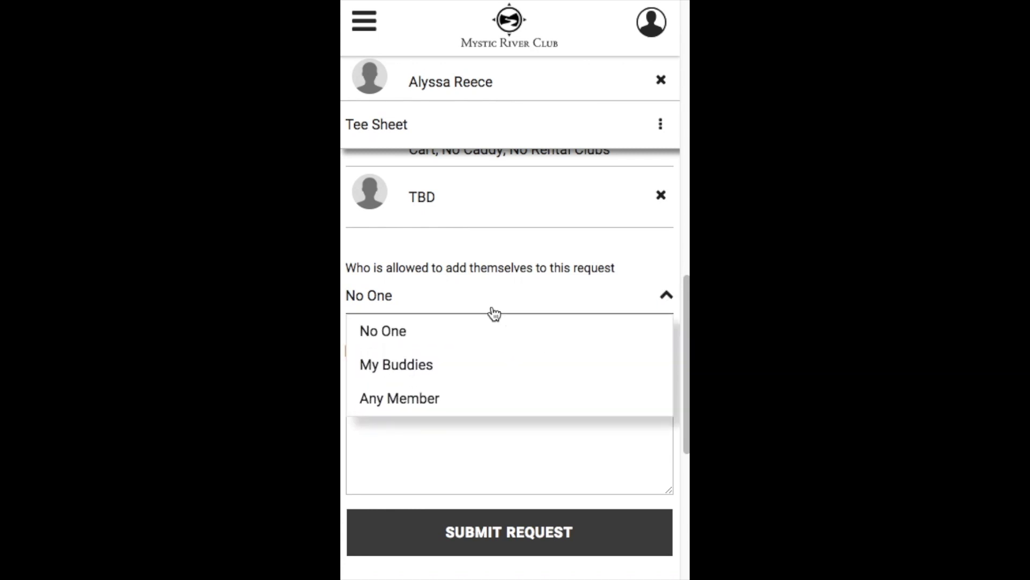
{"action": "mouse_move", "coordinate": [489, 374]}
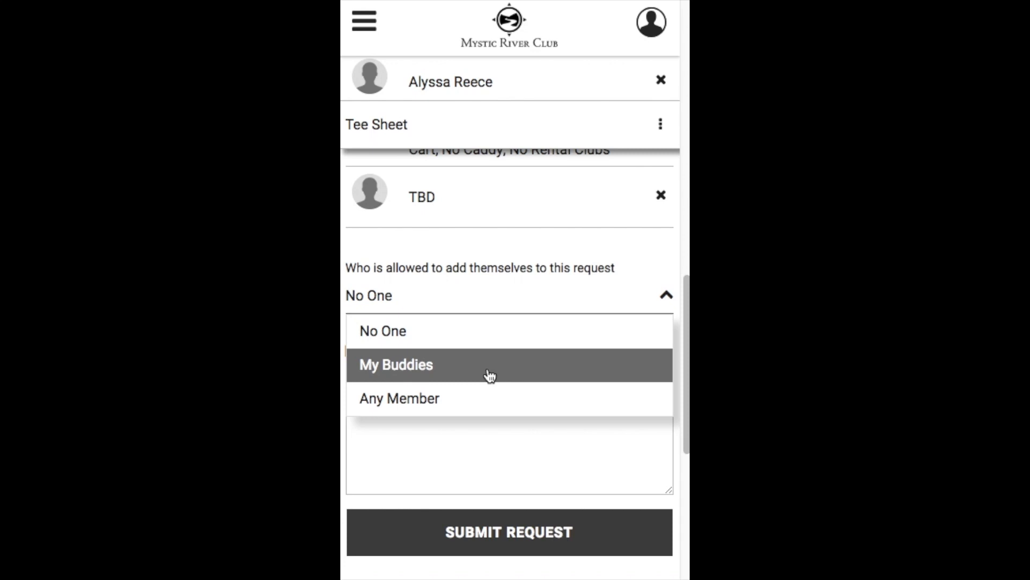
{"action": "mouse_move", "coordinate": [491, 411]}
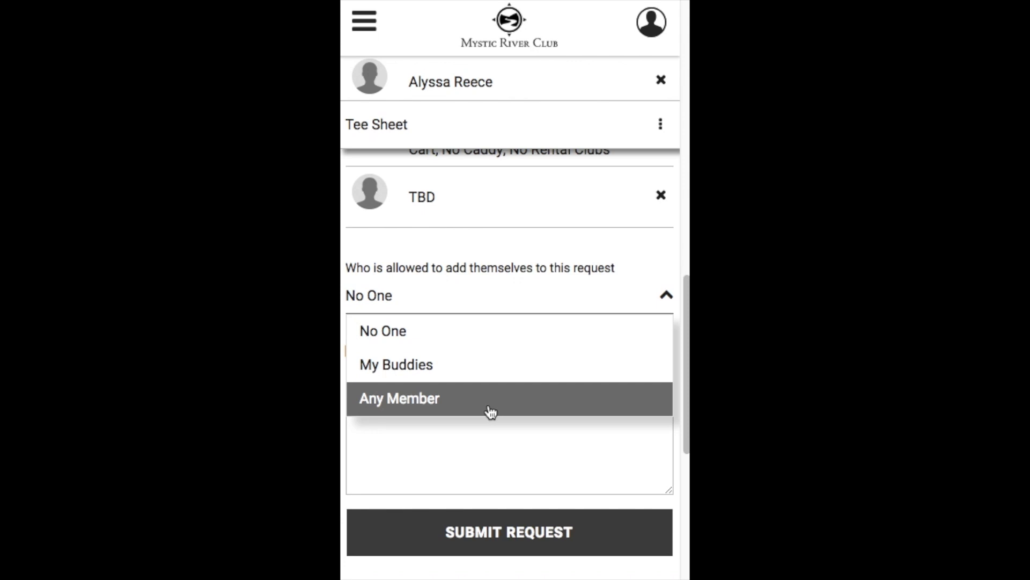
{"action": "left_click", "coordinate": [399, 398]}
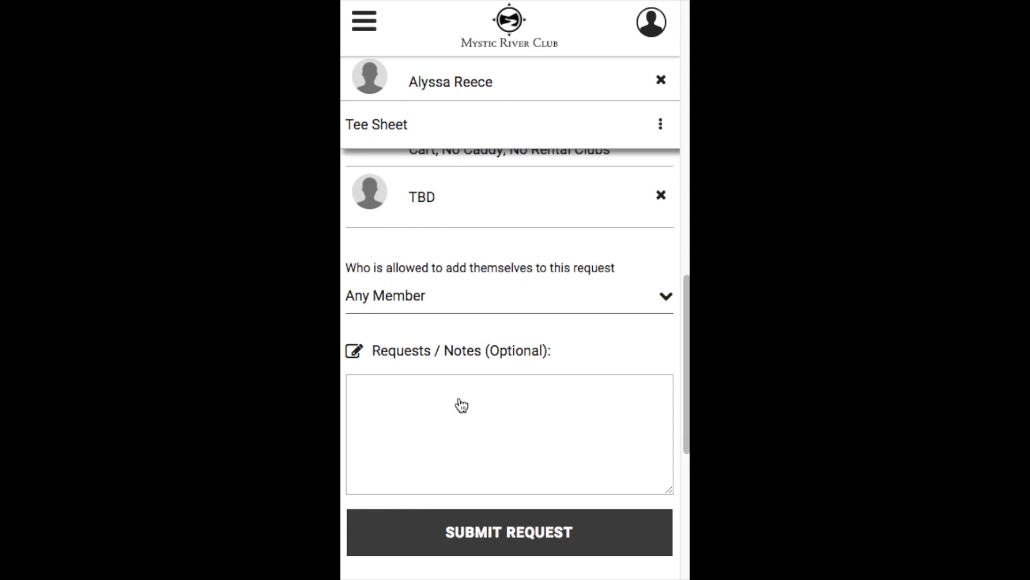
{"action": "mouse_move", "coordinate": [498, 524]}
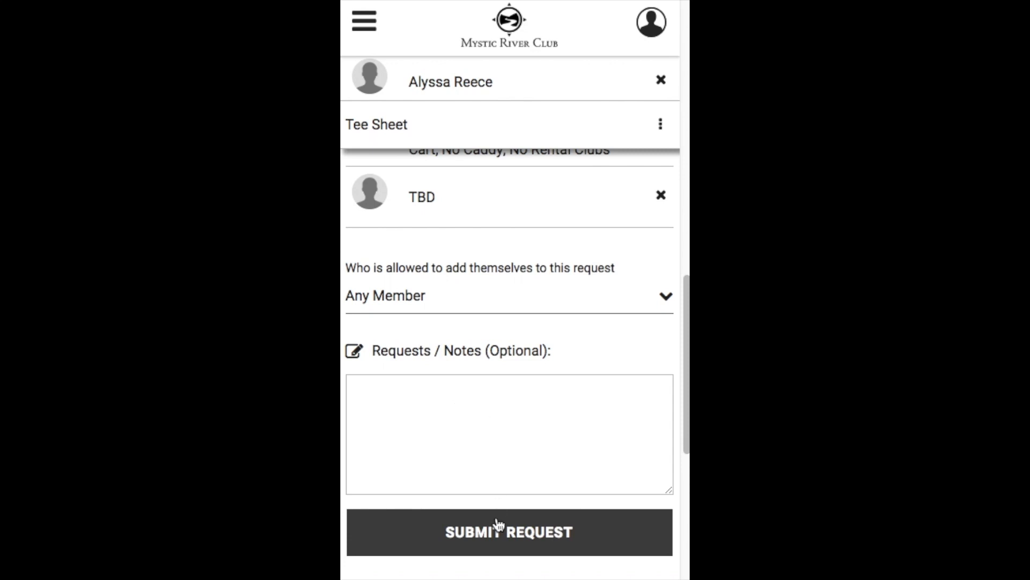
{"action": "left_click", "coordinate": [509, 531]}
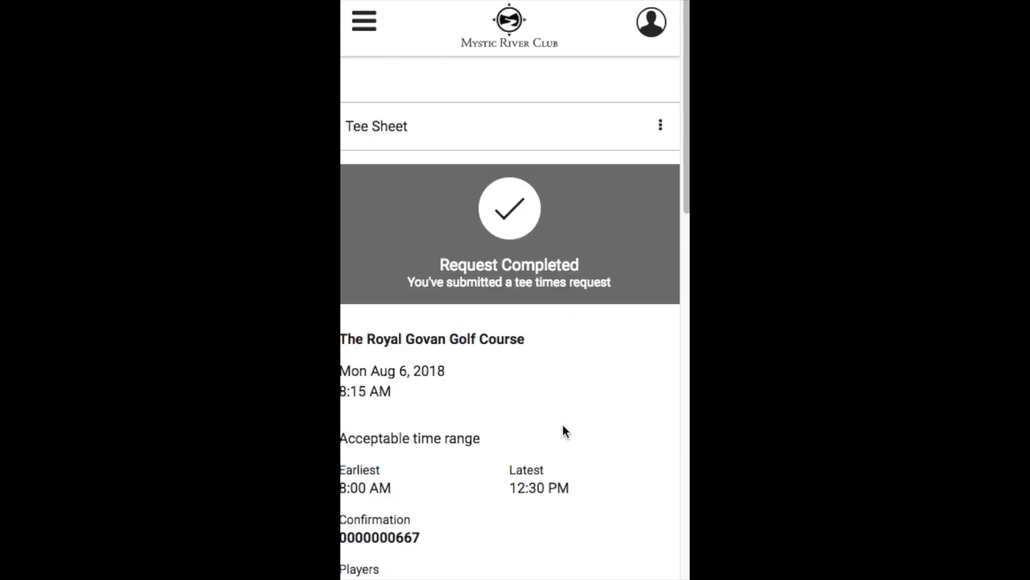
{"action": "mouse_move", "coordinate": [553, 354]}
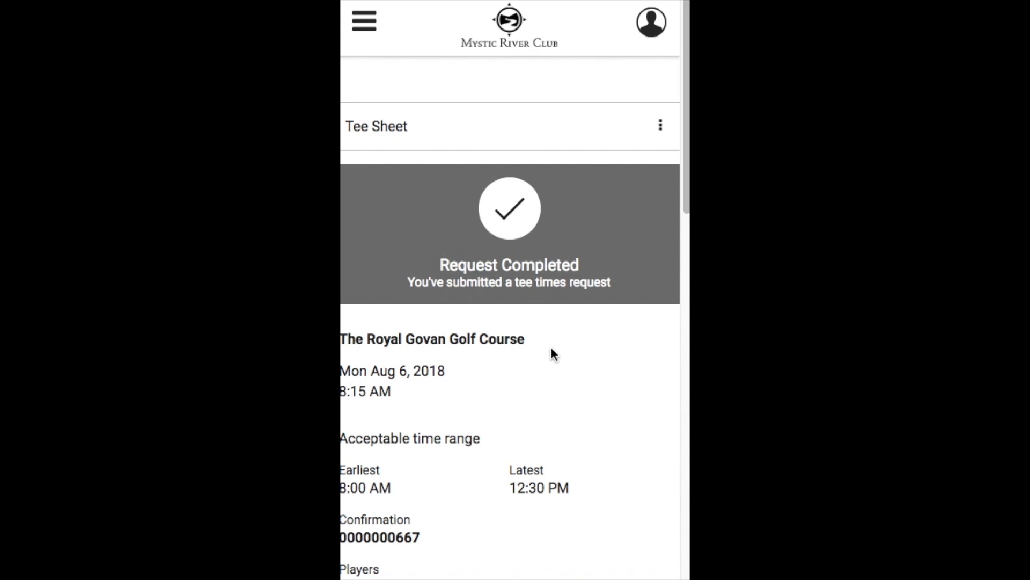
{"action": "mouse_move", "coordinate": [509, 407]}
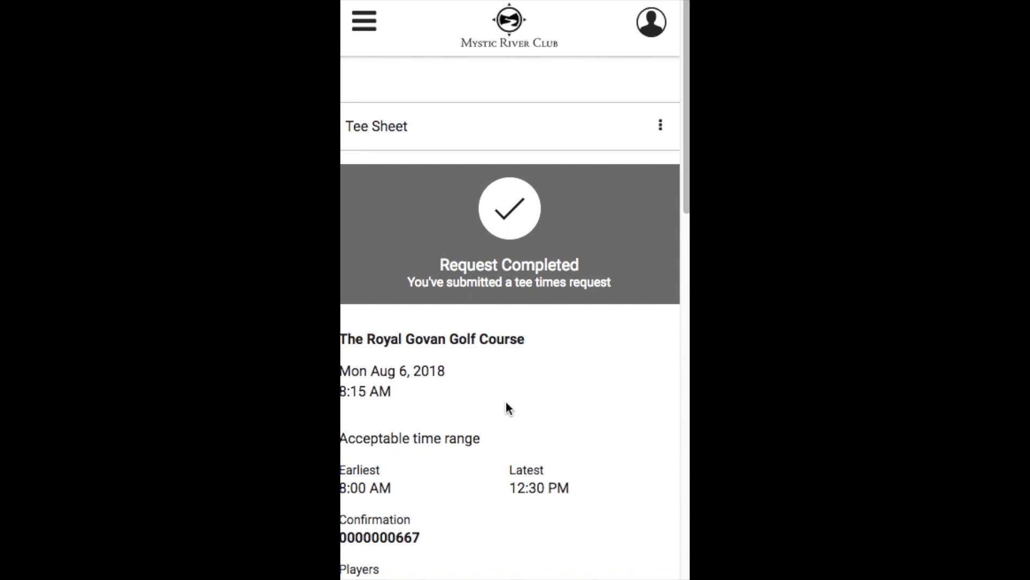
{"action": "mouse_move", "coordinate": [524, 508]}
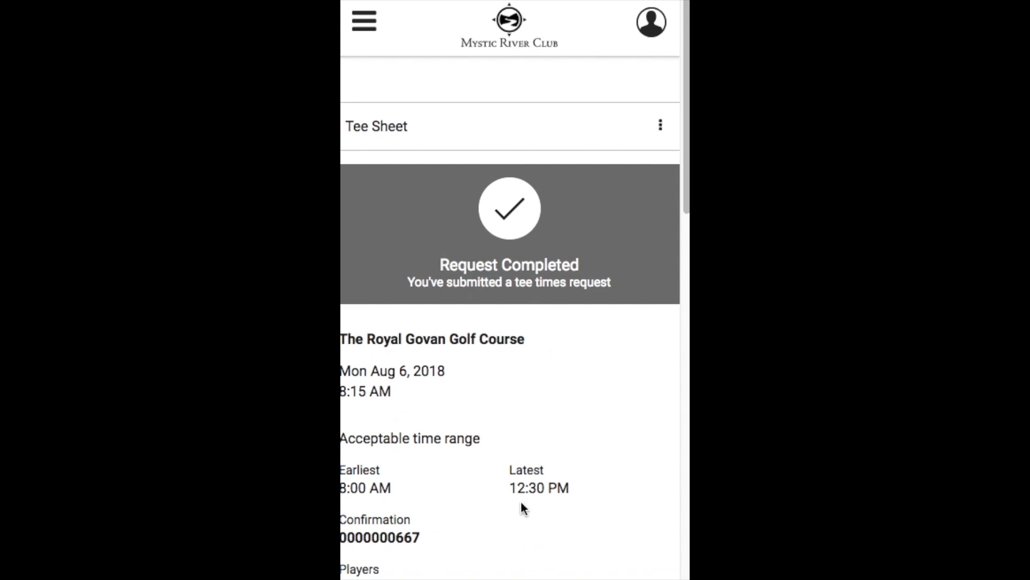
{"action": "scroll", "scroll_direction": "down", "scroll_amount": 3}
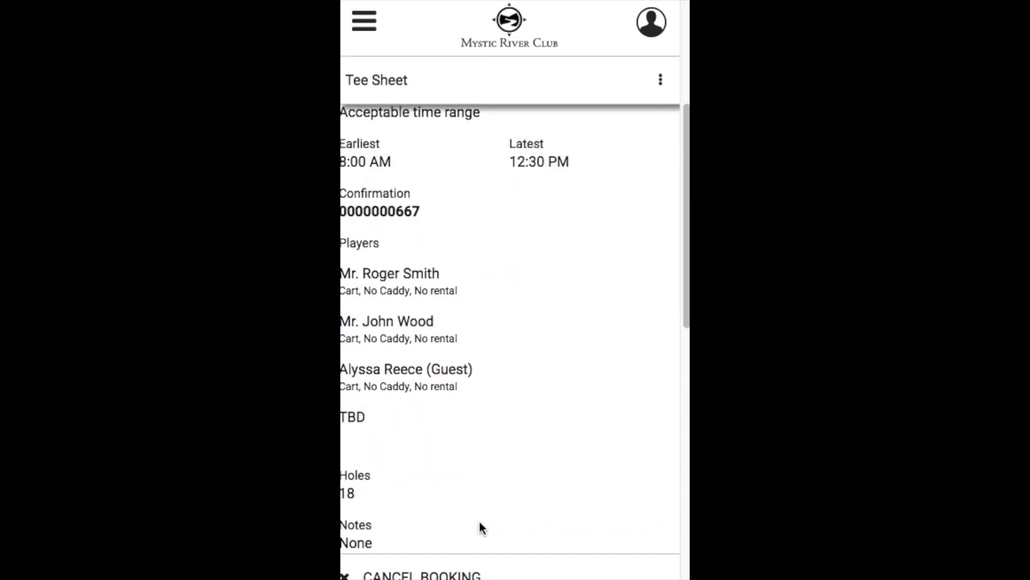
{"action": "scroll", "scroll_direction": "down", "scroll_amount": 3}
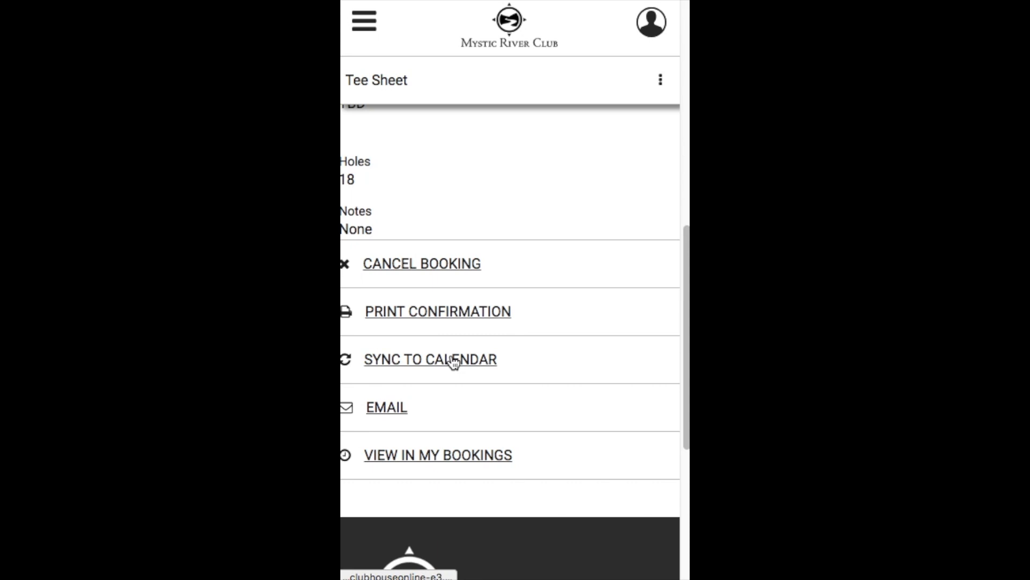
{"action": "mouse_move", "coordinate": [386, 419]}
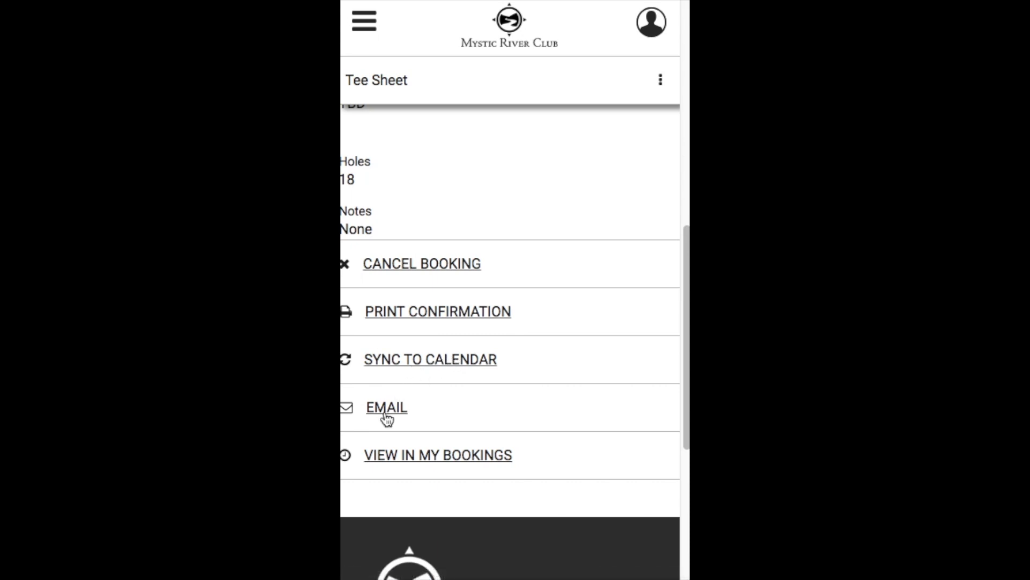
{"action": "mouse_move", "coordinate": [465, 464]}
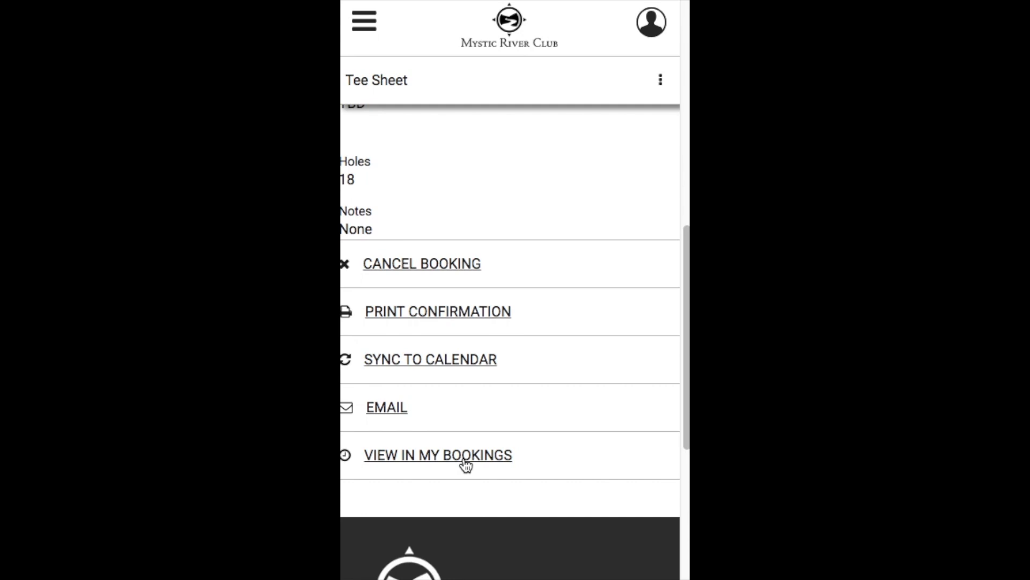
{"action": "mouse_move", "coordinate": [666, 84]}
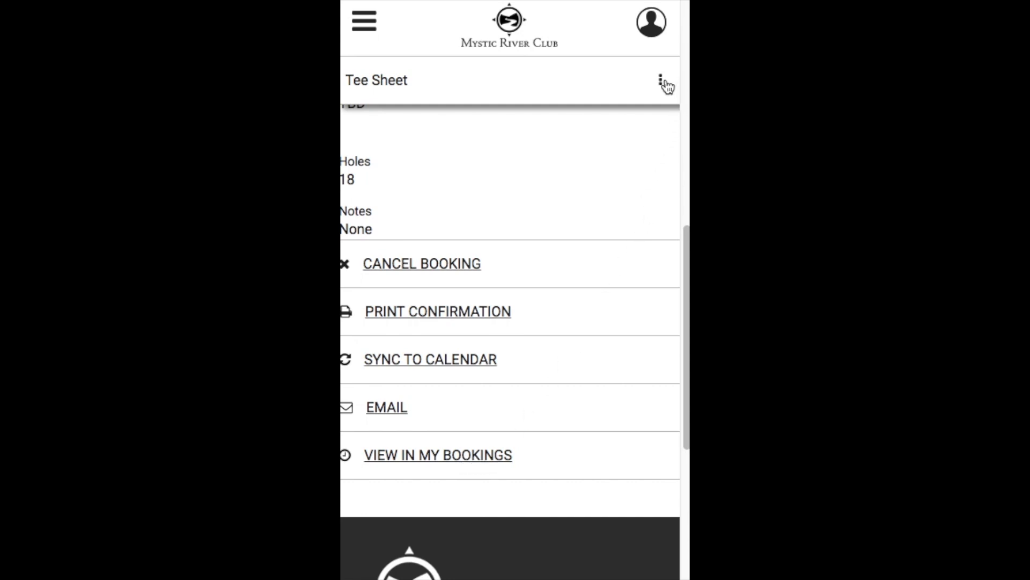
{"action": "left_click", "coordinate": [663, 82]}
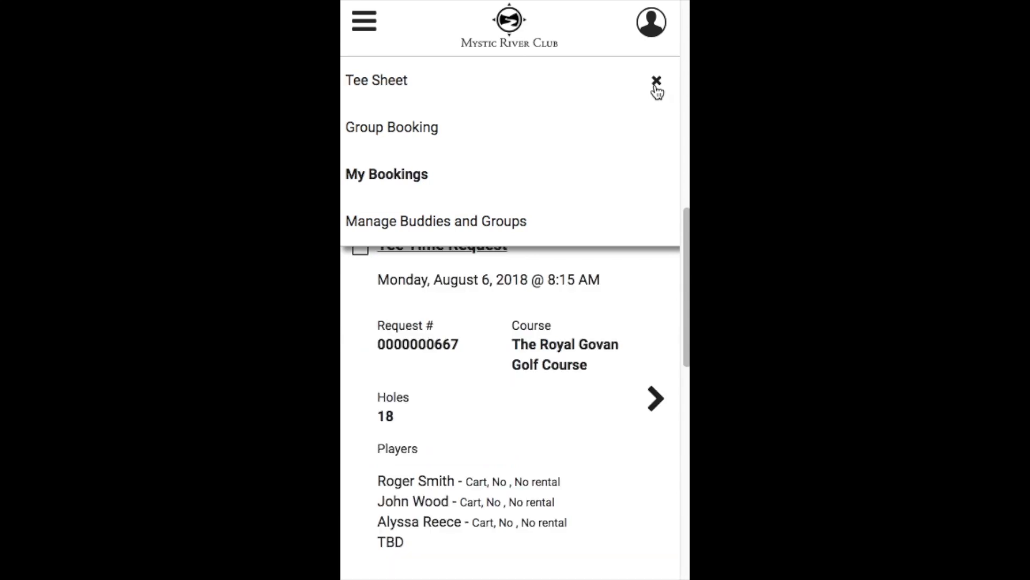
{"action": "left_click", "coordinate": [656, 84]}
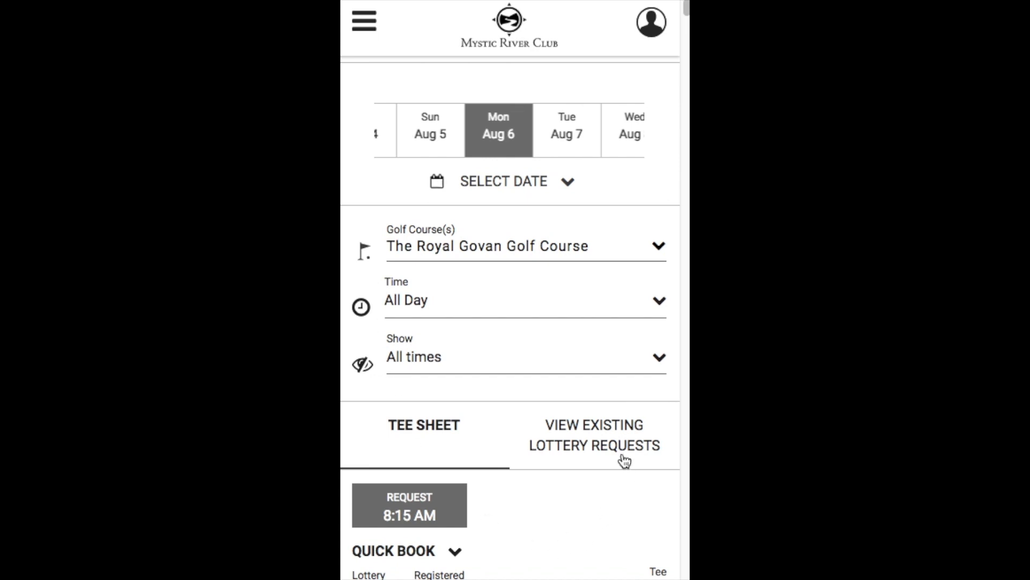
{"action": "left_click", "coordinate": [592, 434]}
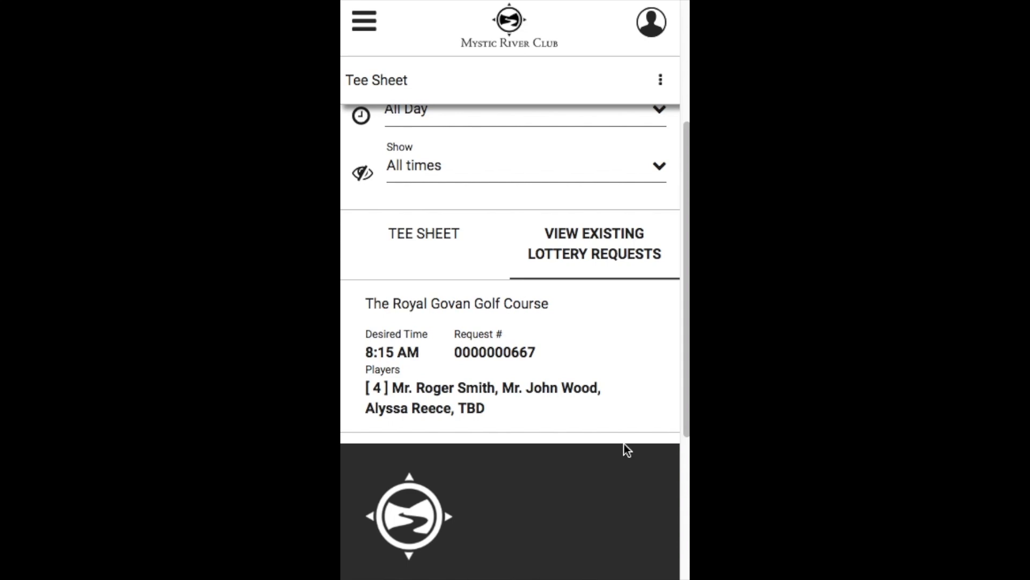
{"action": "mouse_move", "coordinate": [571, 418]}
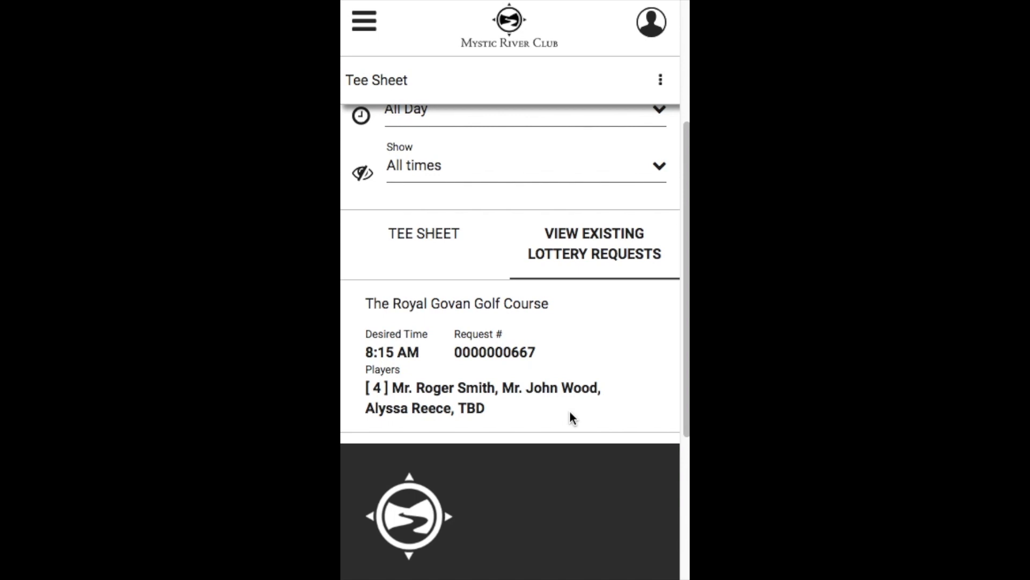